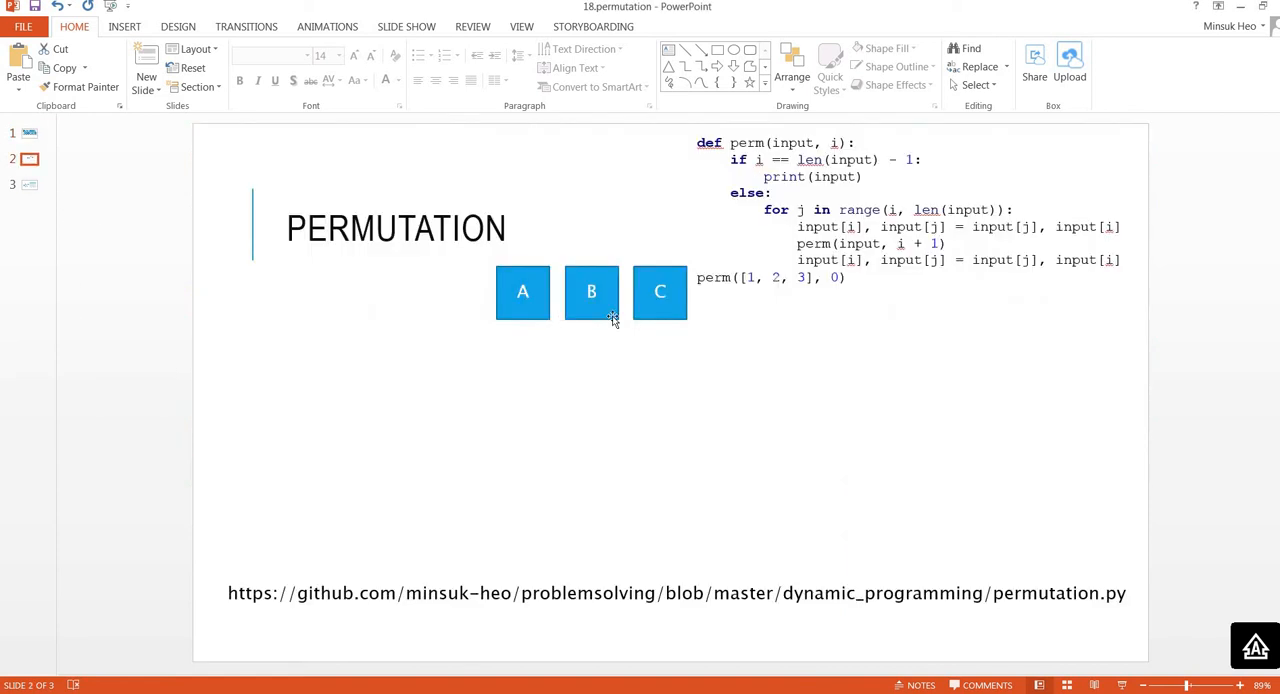
# - Paste three copies of the A B C row below the original and retype them as A B C, B A C, C B A with a red left A
pyautogui.click(522, 291)
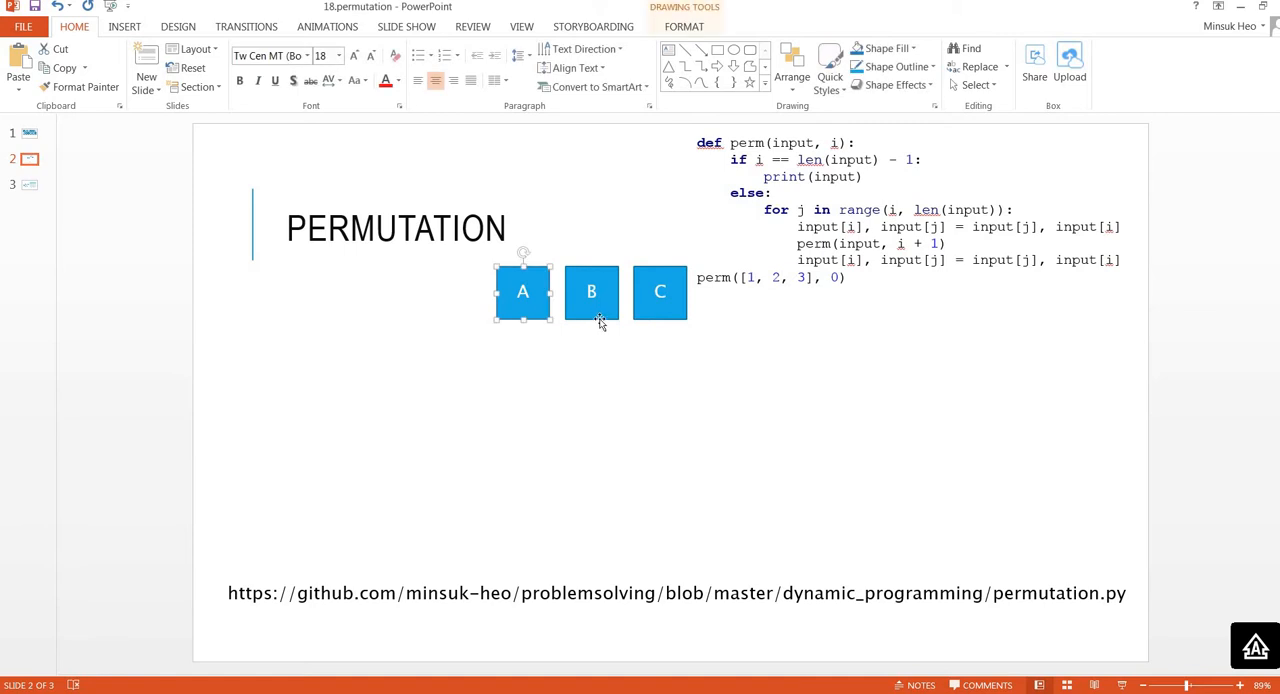
pyautogui.click(659, 291)
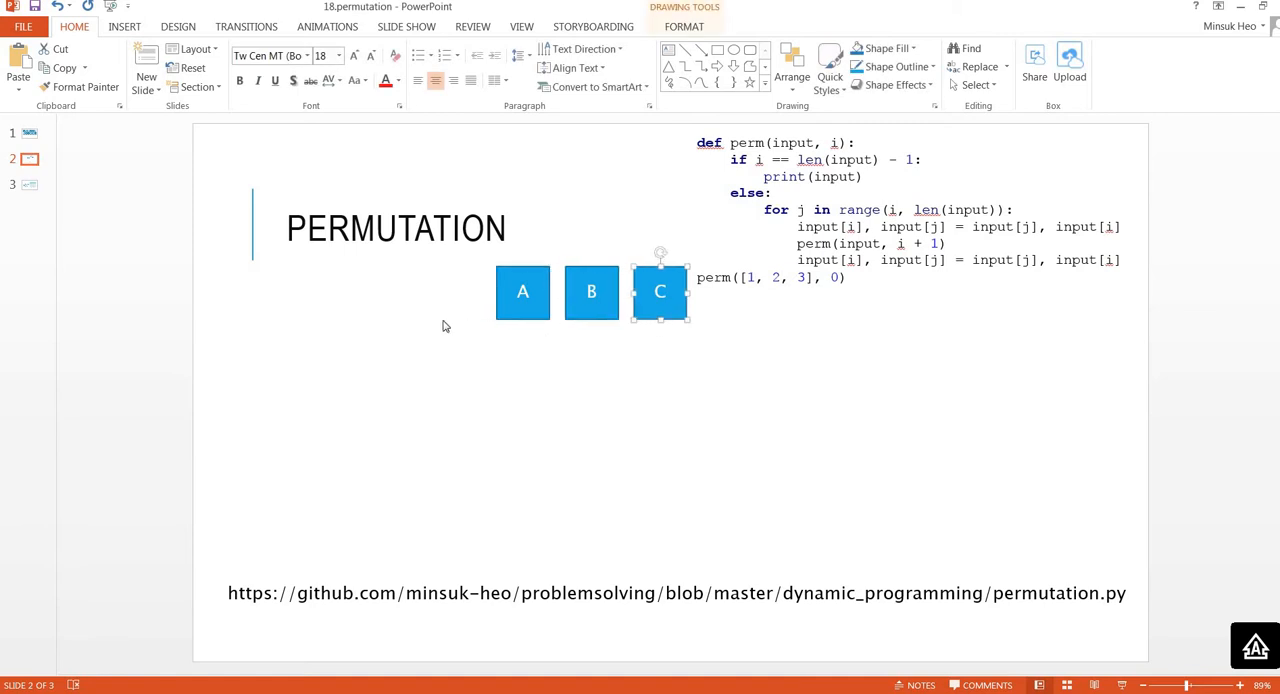
pyautogui.click(522, 291)
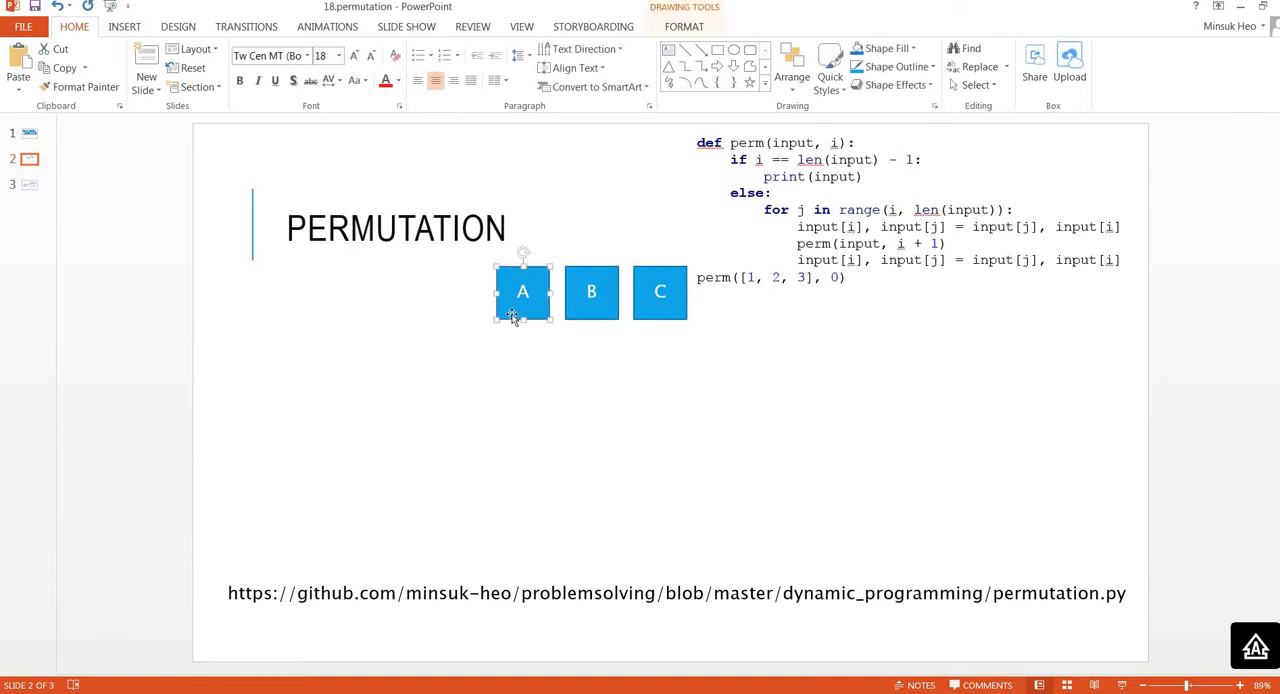
pyautogui.click(660, 292)
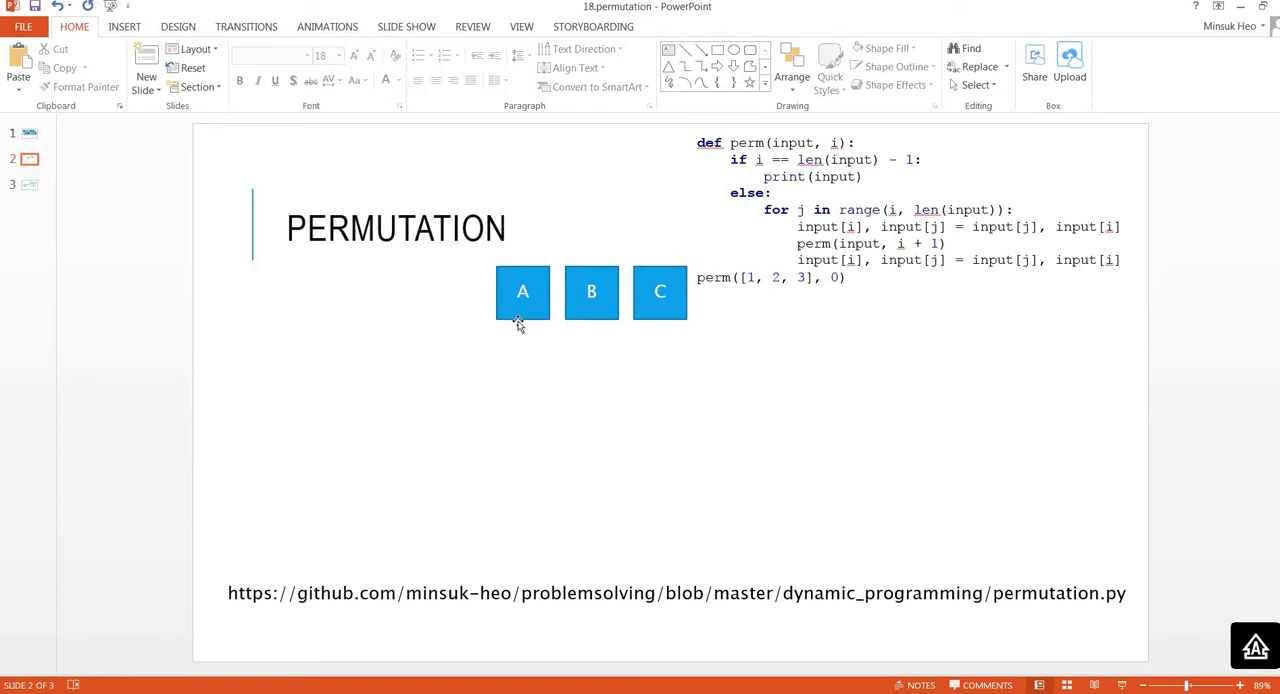
pyautogui.moveTo(710, 361)
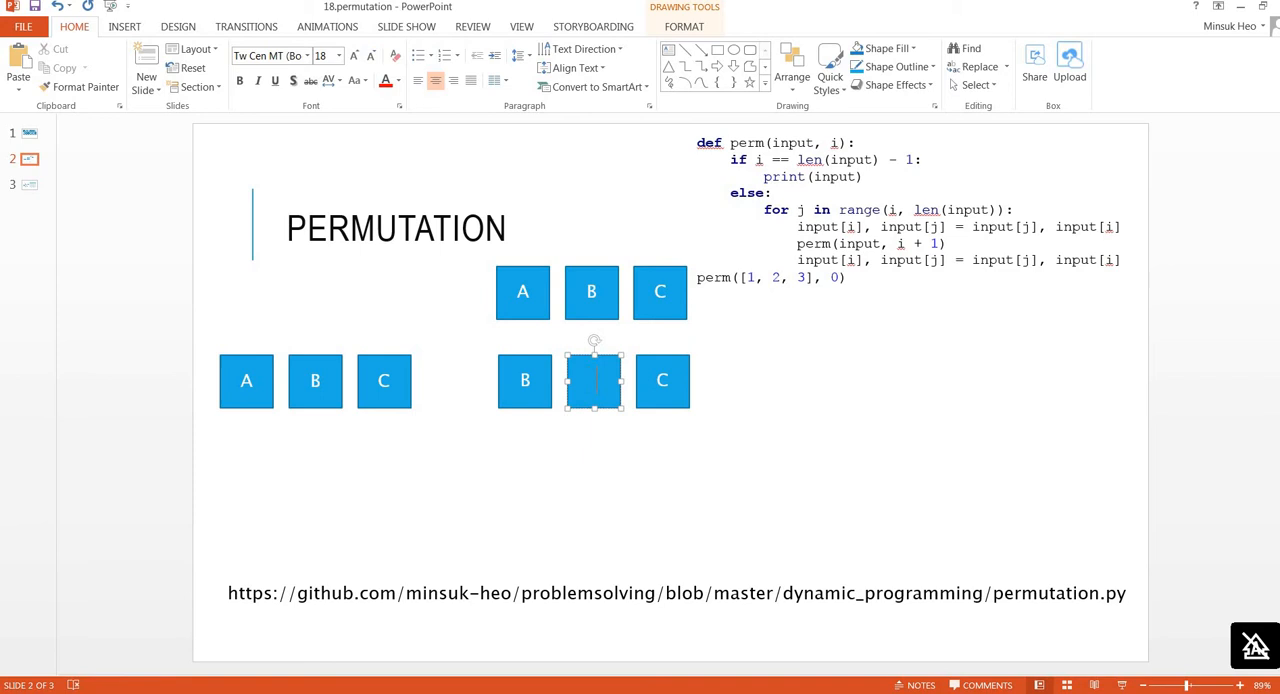
pyautogui.write('A')
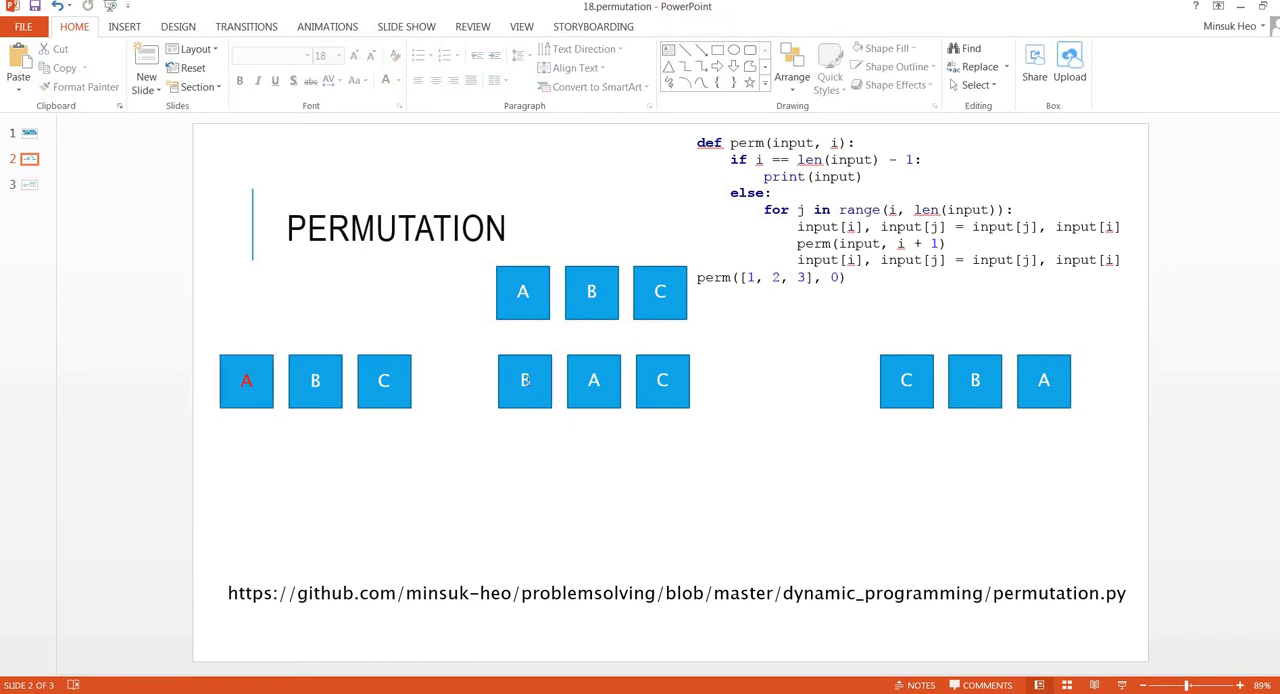
# - Color the leading B and leading C red, then select the whole left row of boxes
pyautogui.click(524, 381)
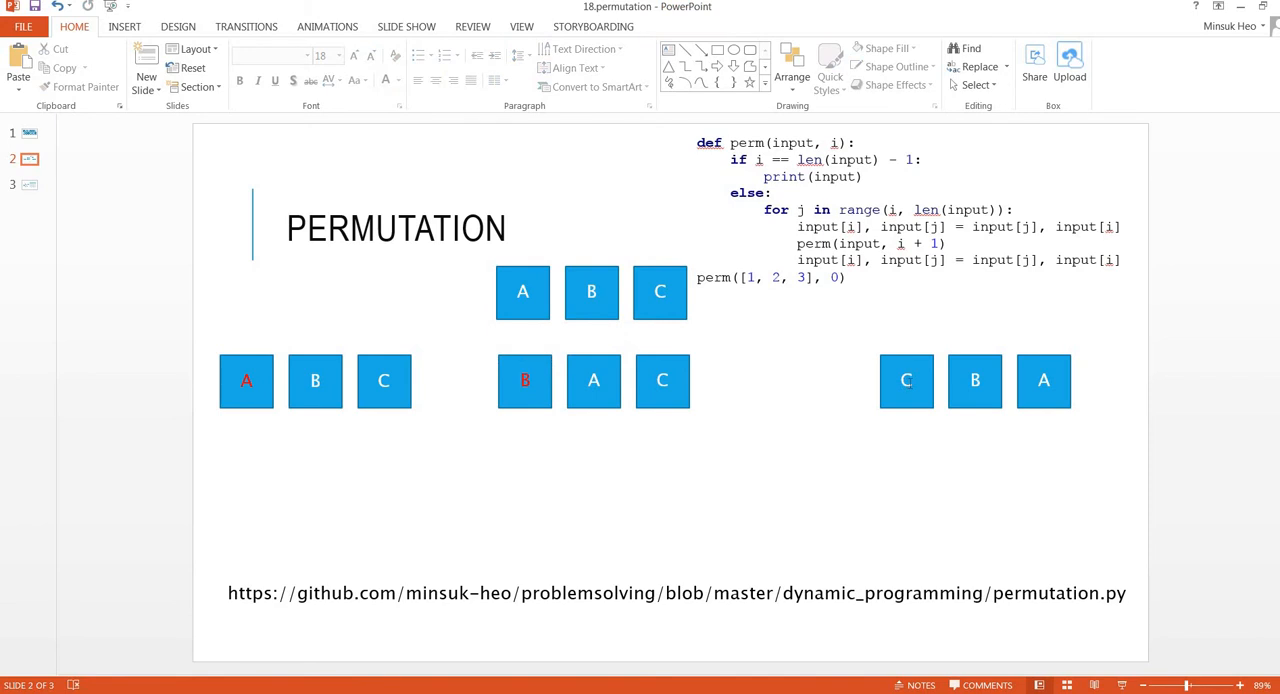
pyautogui.click(906, 381)
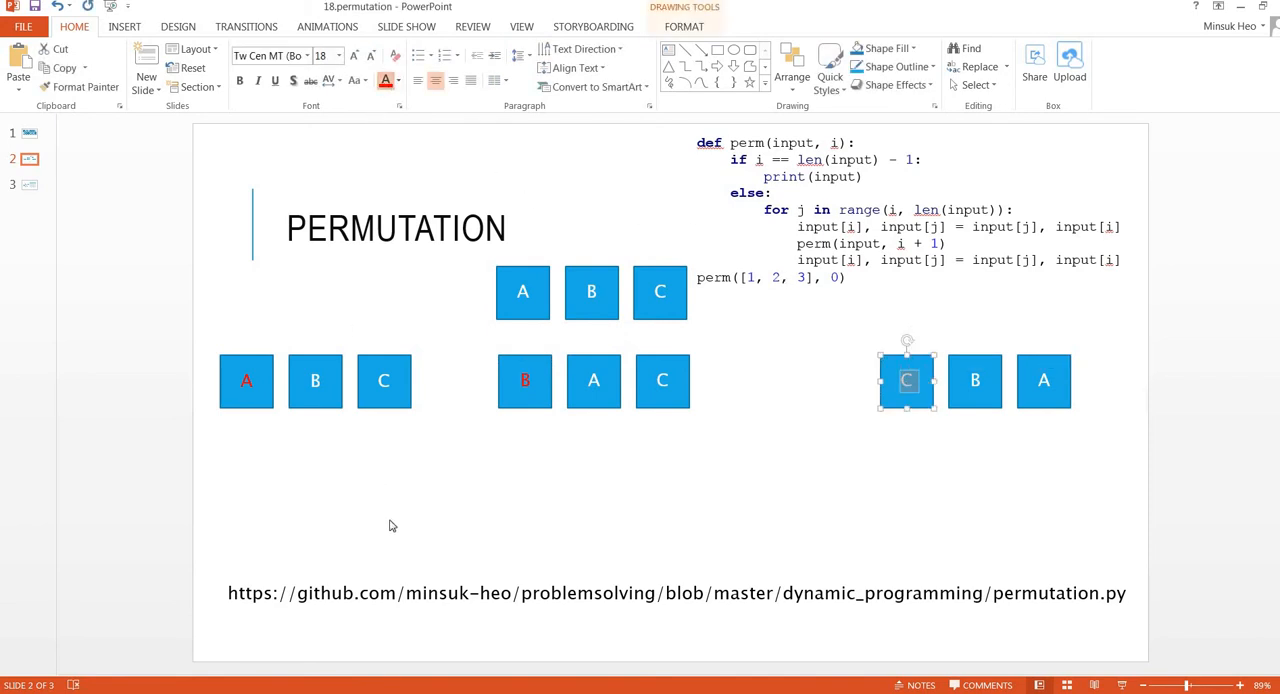
pyautogui.click(320, 495)
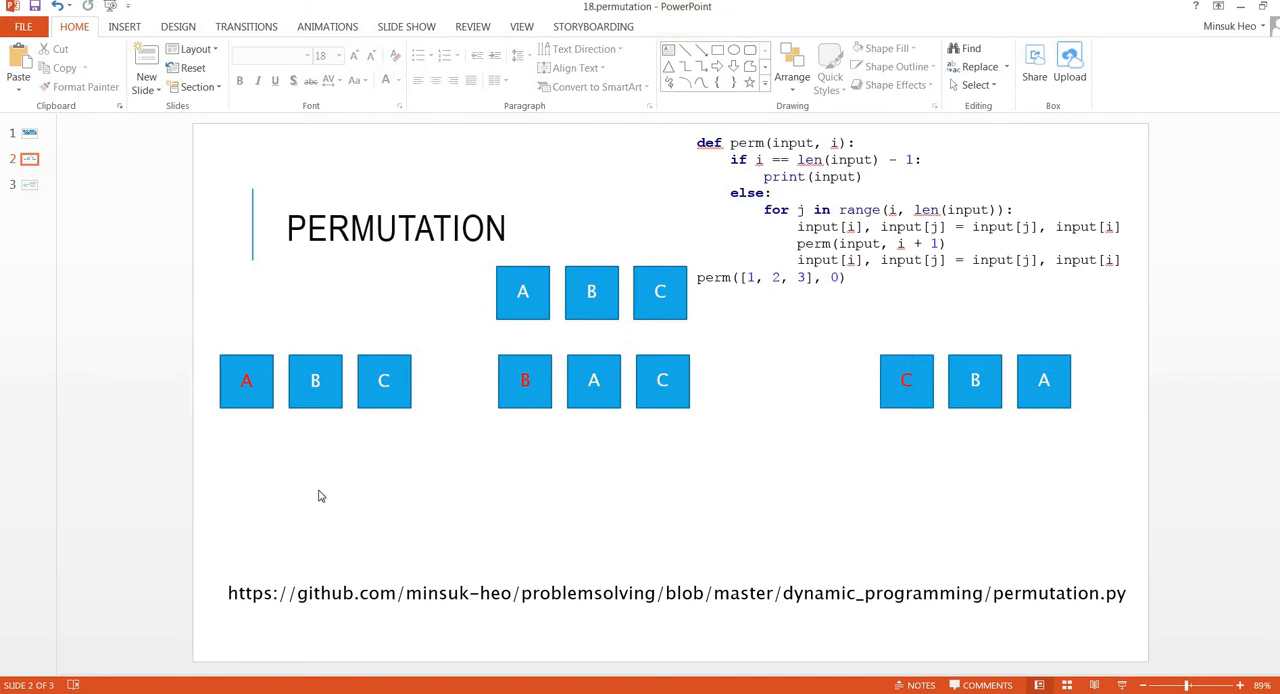
pyautogui.click(384, 380)
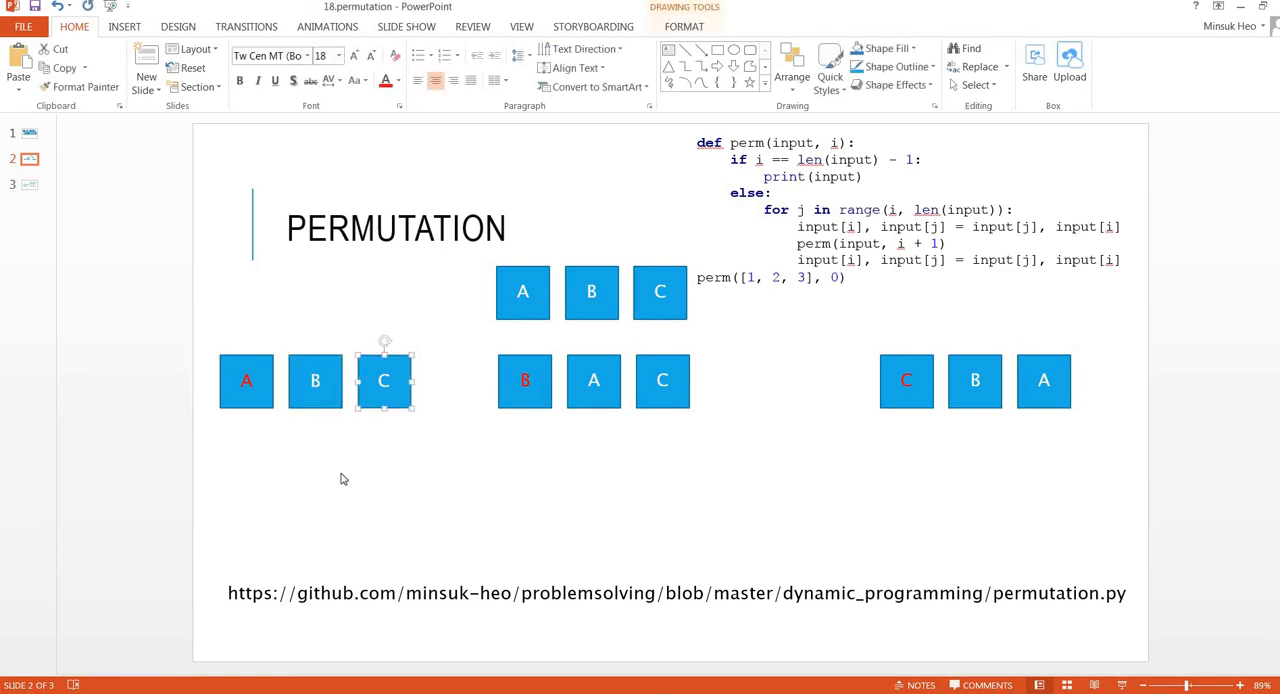
pyautogui.click(315, 381)
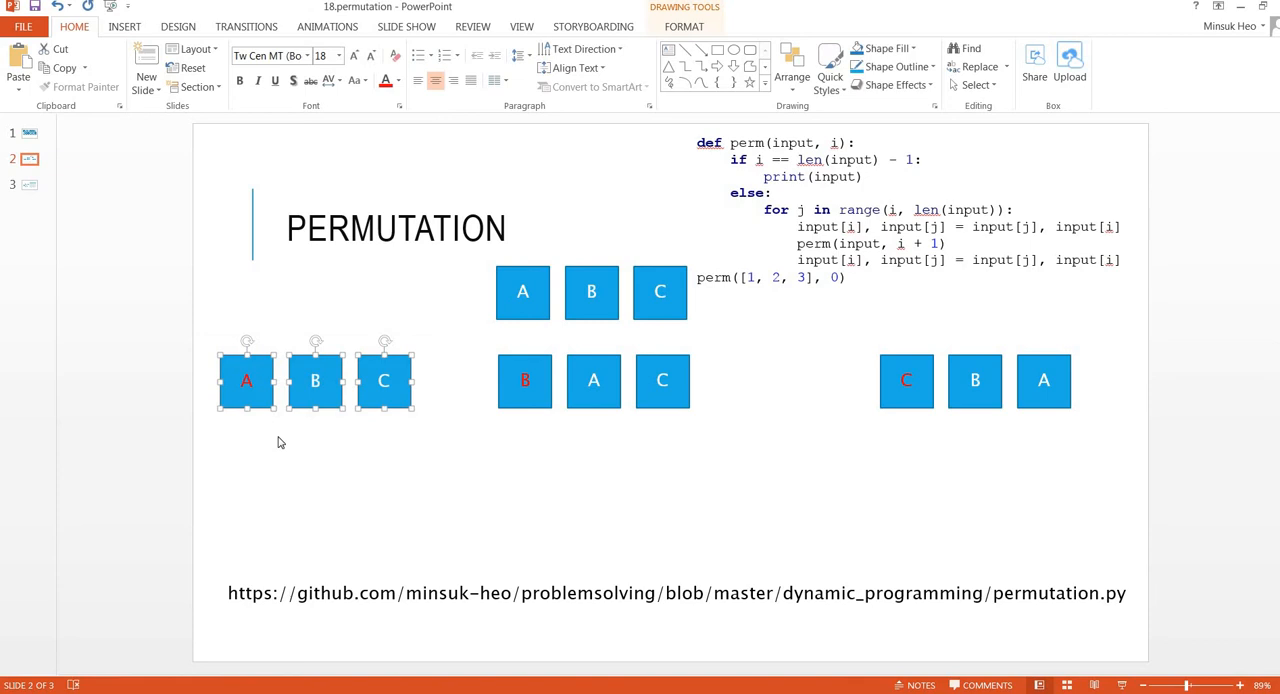
# - Paste two copies below the left row and retype the second to A C B, keeping red A's
pyautogui.press('ctrl+v')
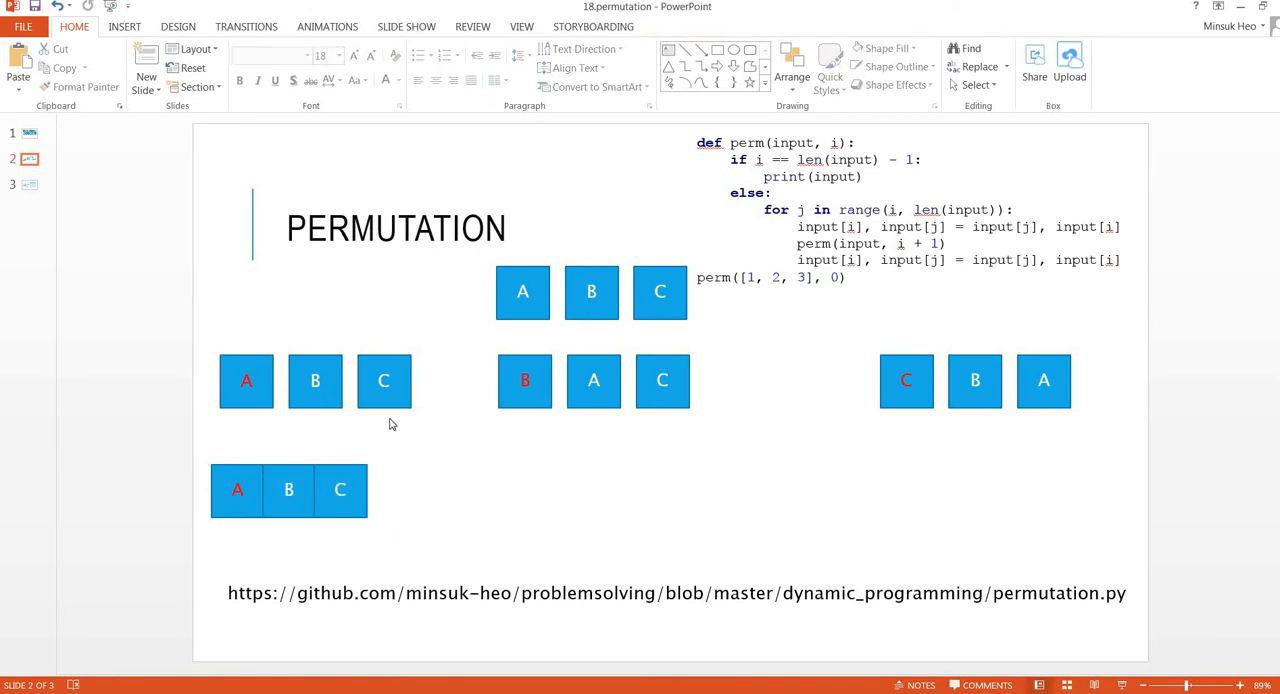
pyautogui.moveTo(425, 490)
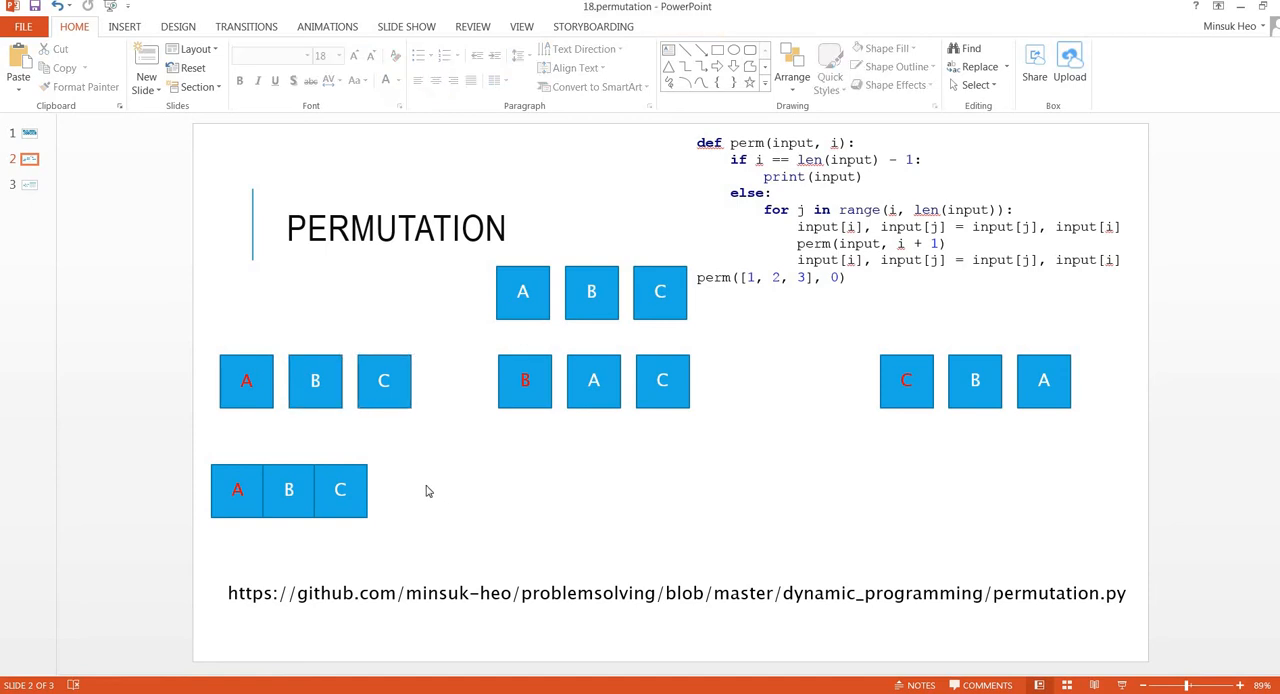
pyautogui.click(289, 490)
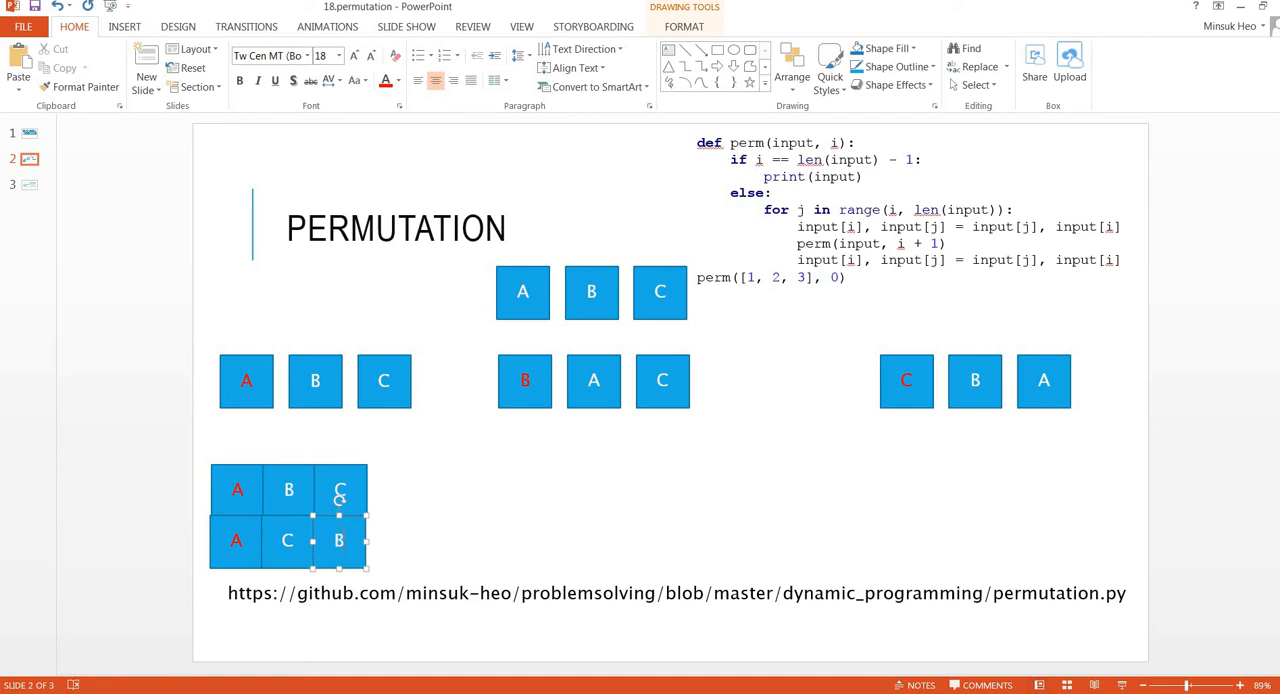
pyautogui.click(583, 413)
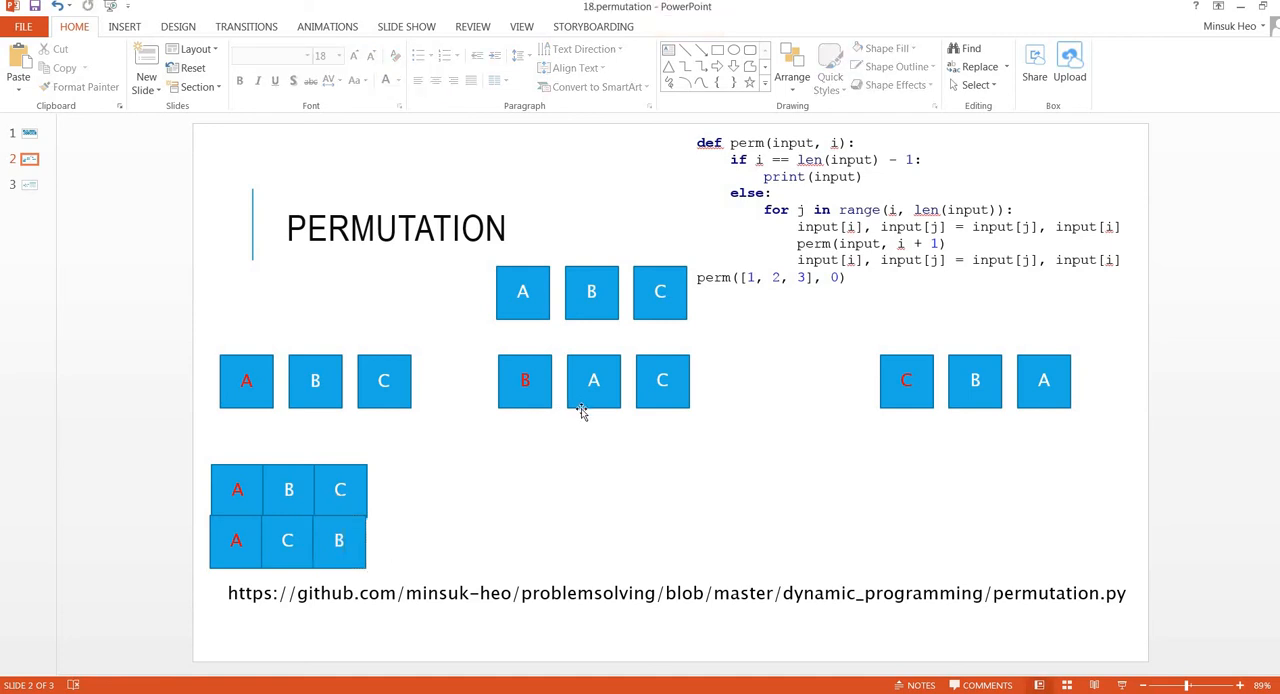
# - Stack B A C / B C A under the middle group and C B A / C A B under the right group
pyautogui.click(593, 381)
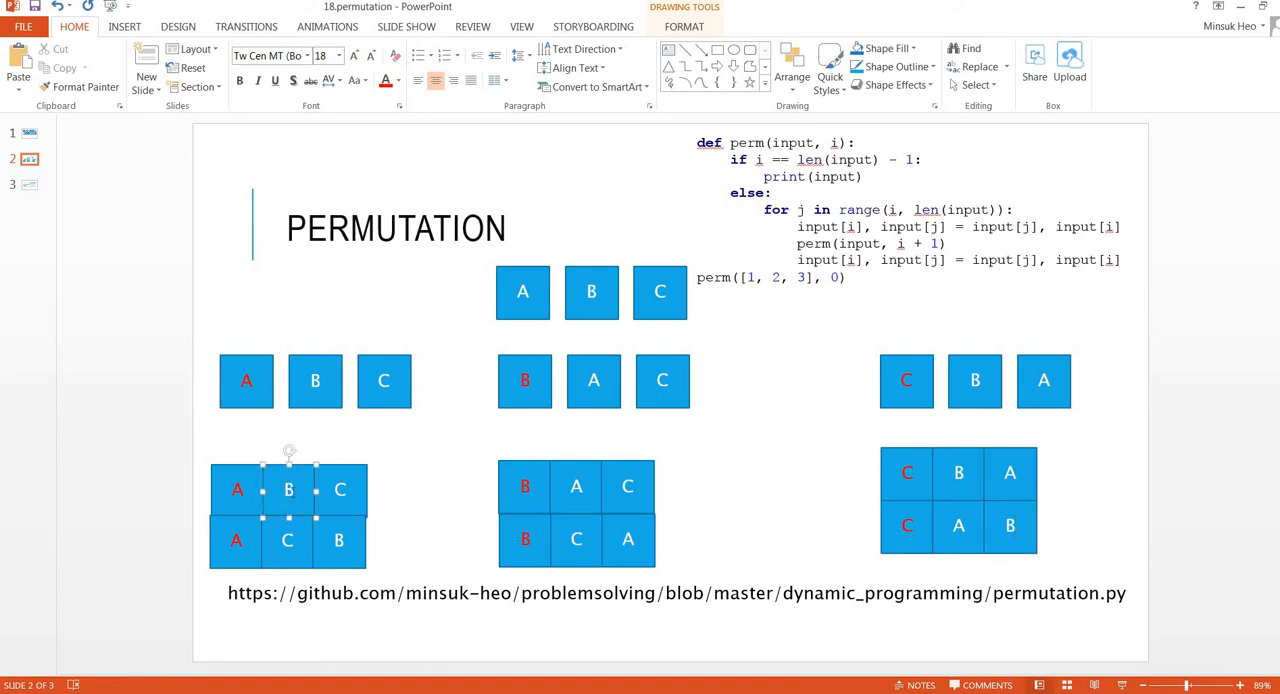
# - Turn the second letters (B, C, A, C and the rest) of the six final rows red
pyautogui.click(288, 490)
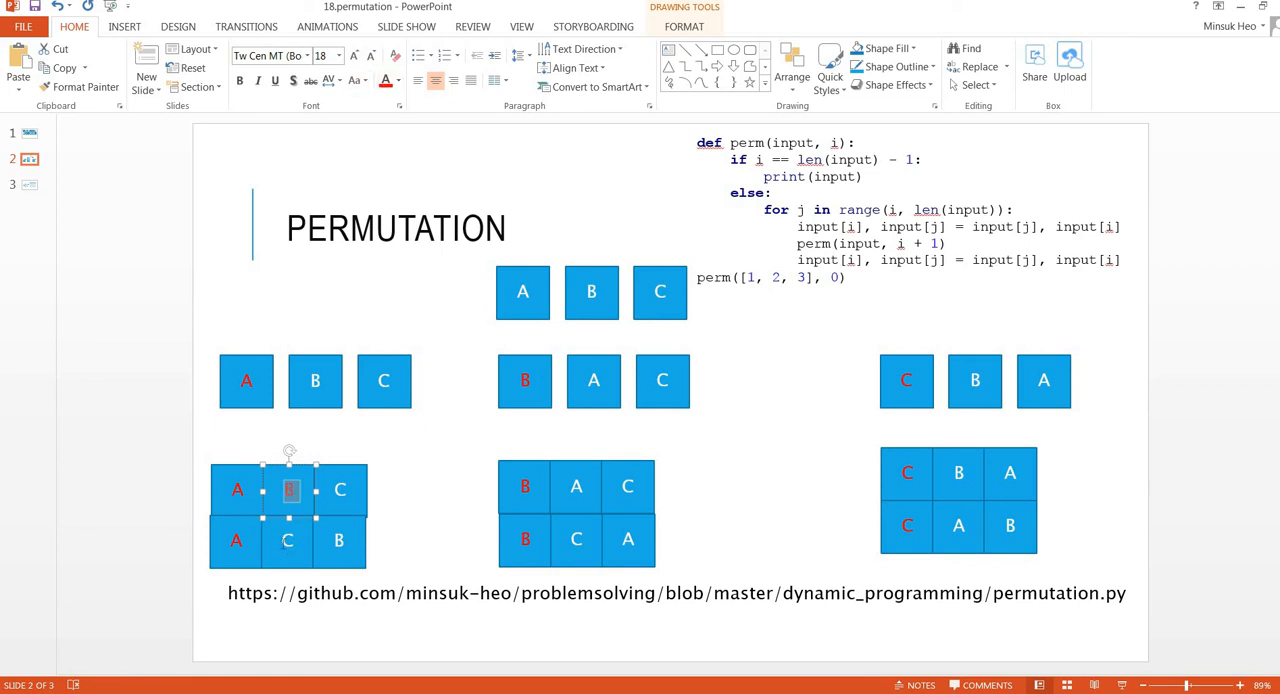
pyautogui.click(288, 540)
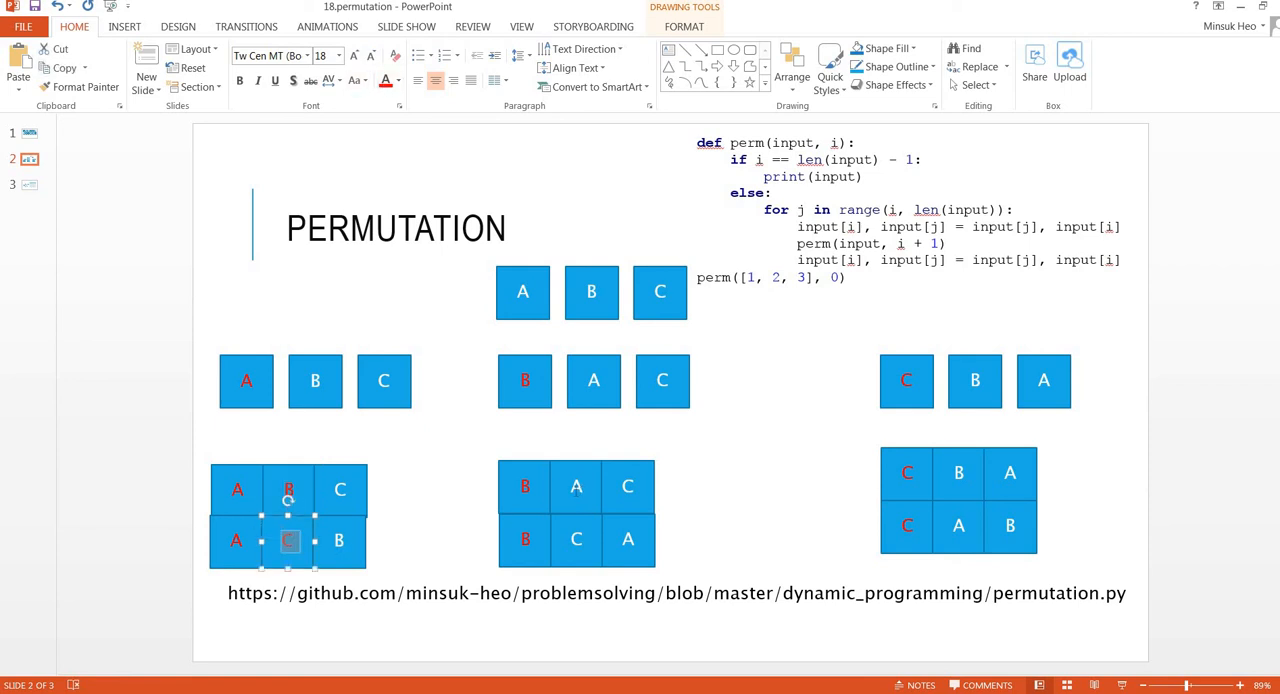
pyautogui.click(576, 487)
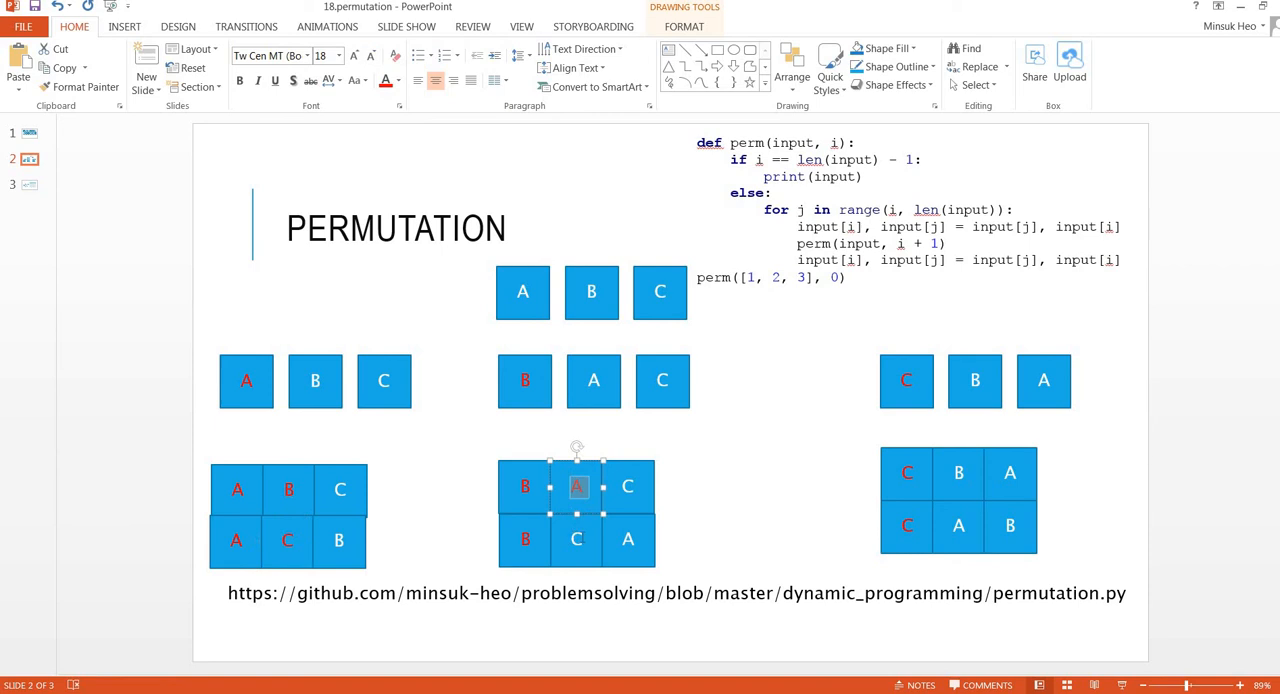
pyautogui.click(958, 472)
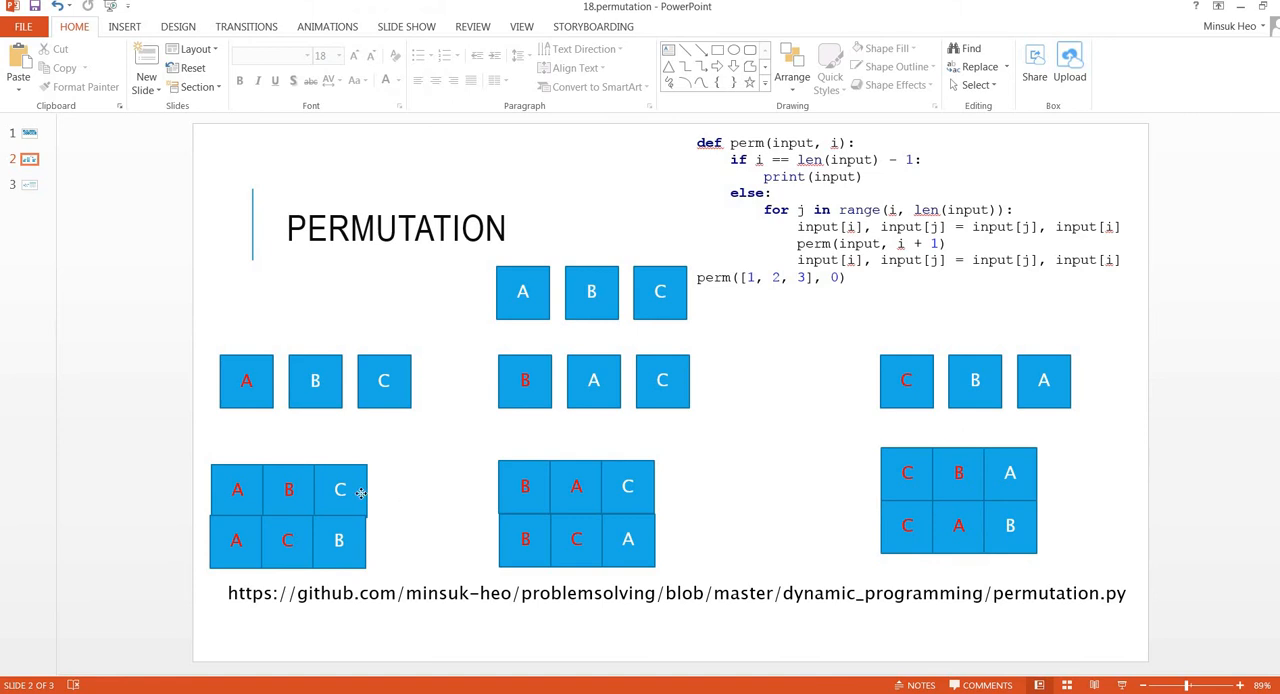
pyautogui.click(340, 490)
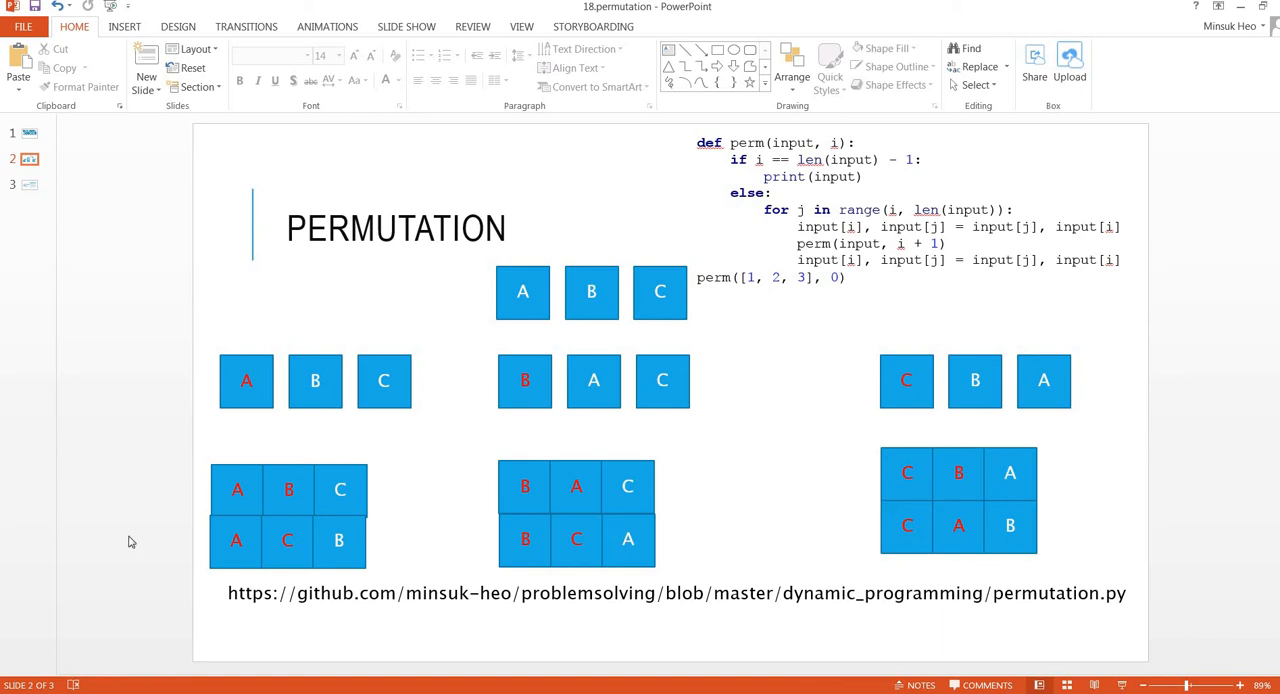
pyautogui.moveTo(392, 463)
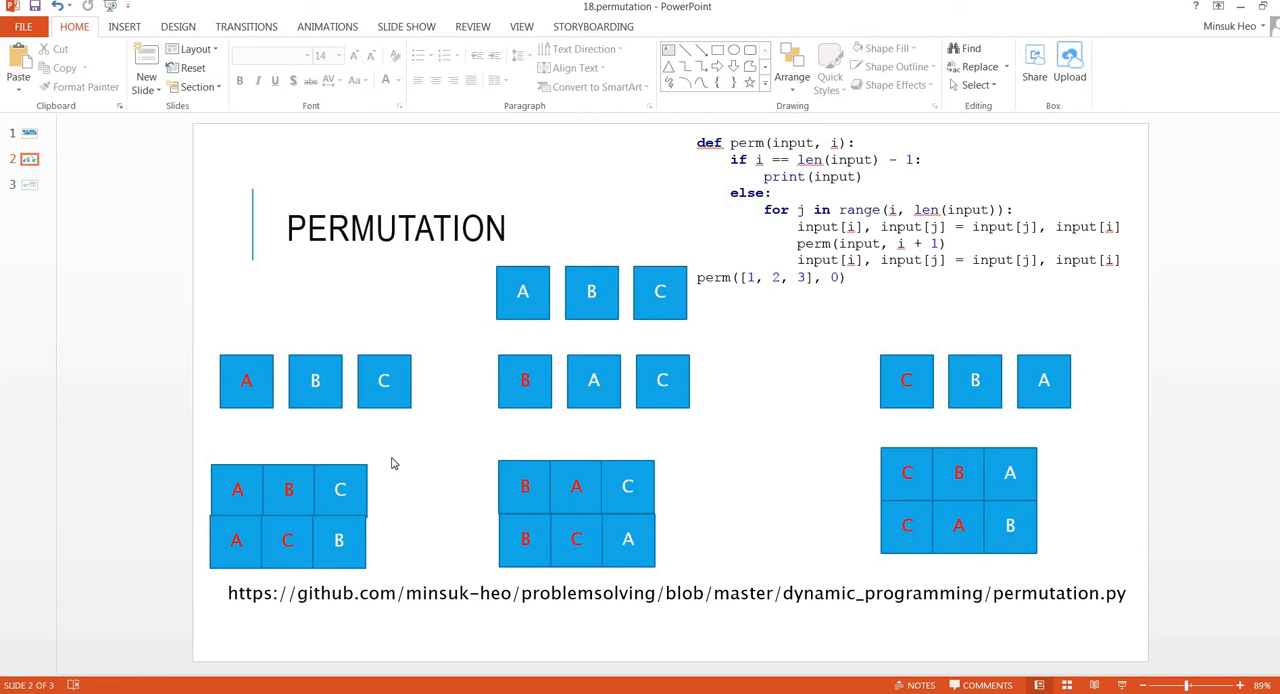